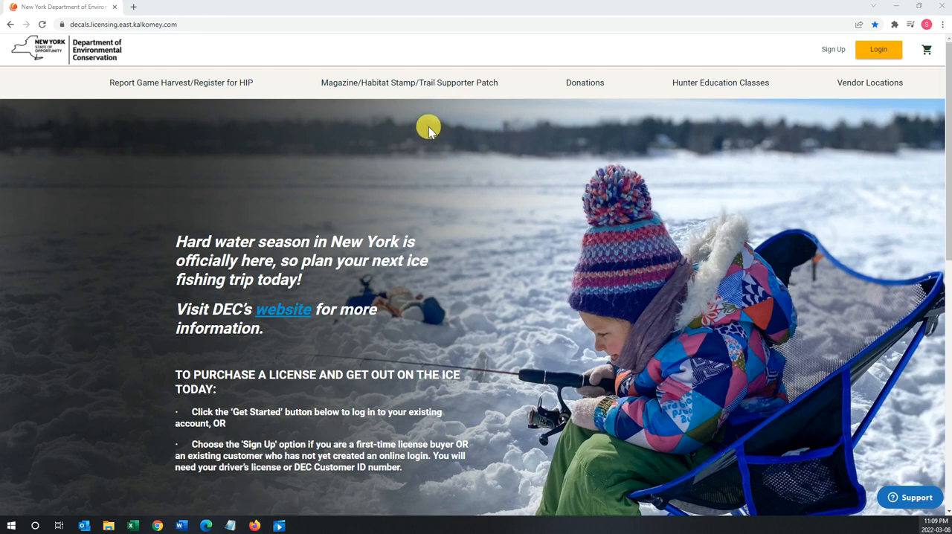
mouse_move(244, 83)
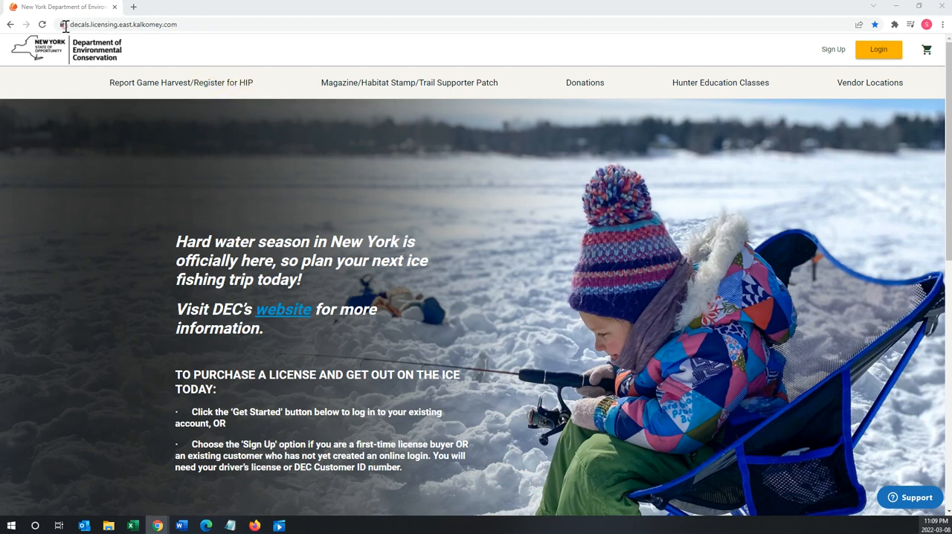
Sign in to the customer account using the saved email and password from the header Login dialog
left_click(119, 24)
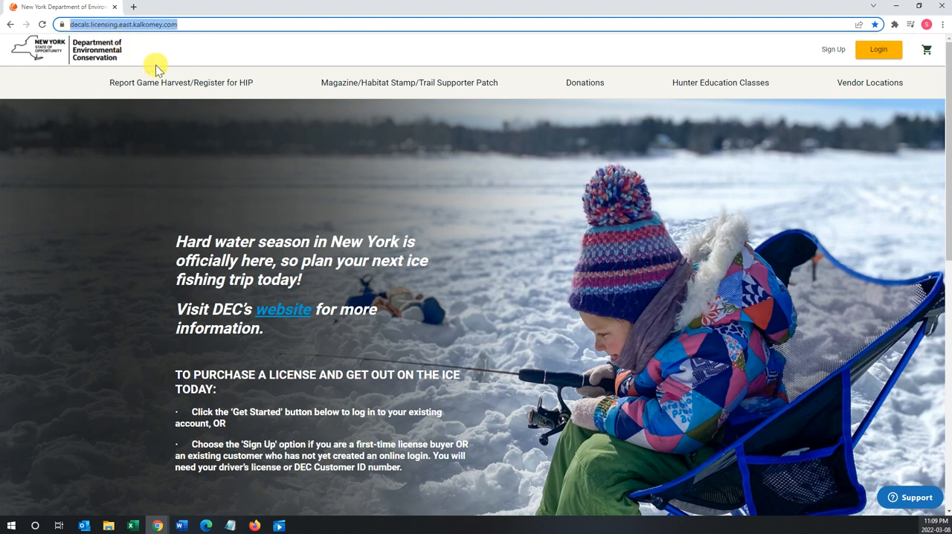
mouse_move(506, 220)
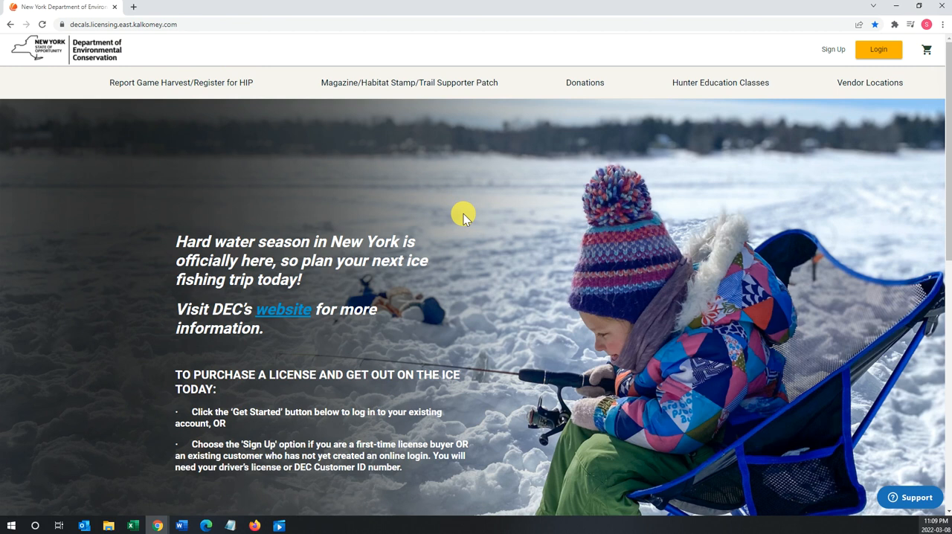
mouse_move(468, 185)
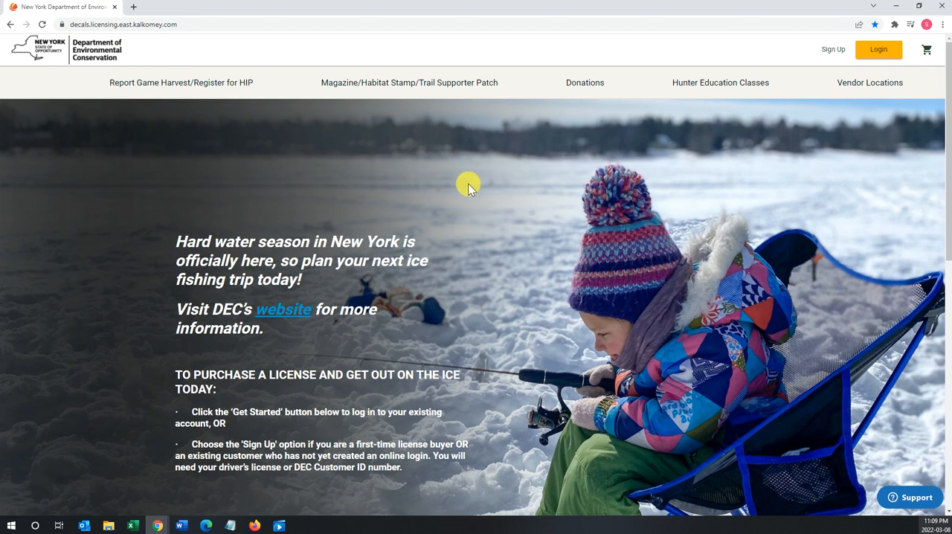
mouse_move(482, 177)
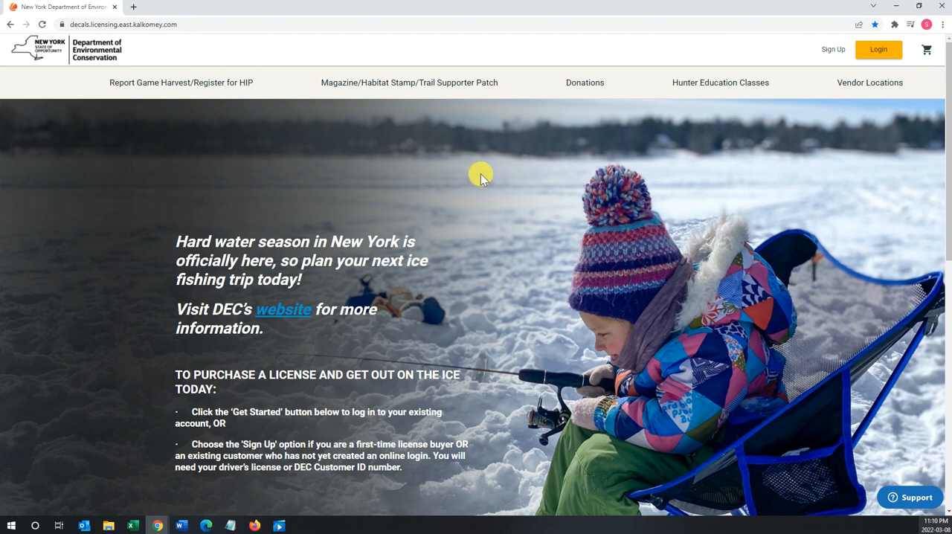
mouse_move(878, 49)
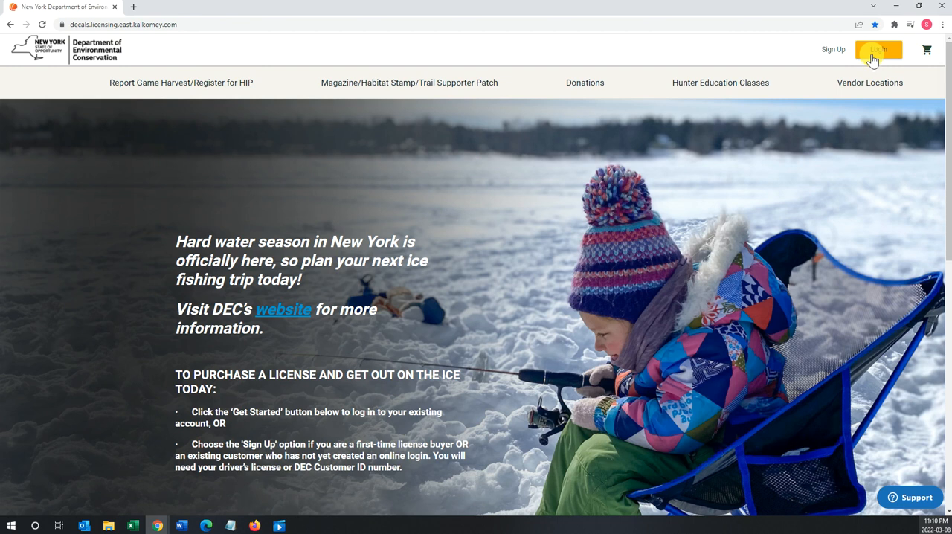
left_click(877, 49)
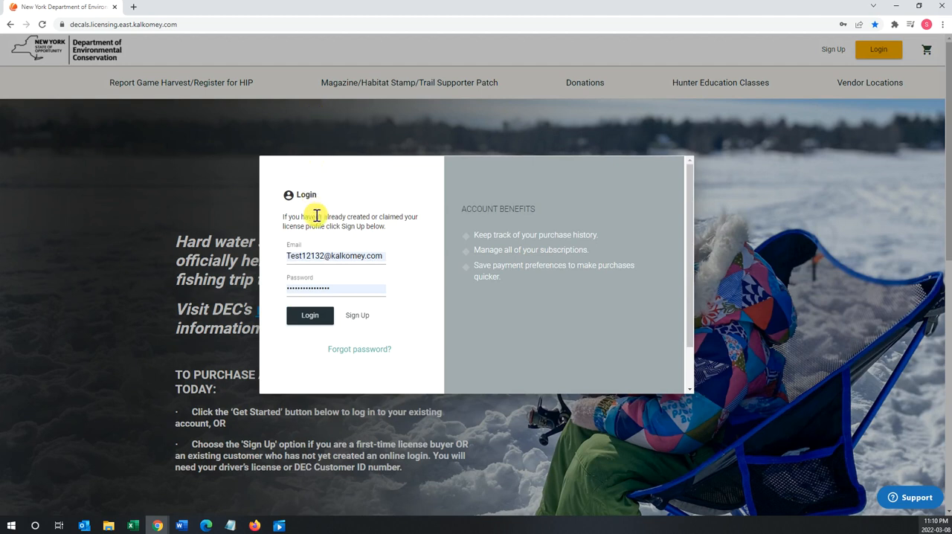
mouse_move(325, 277)
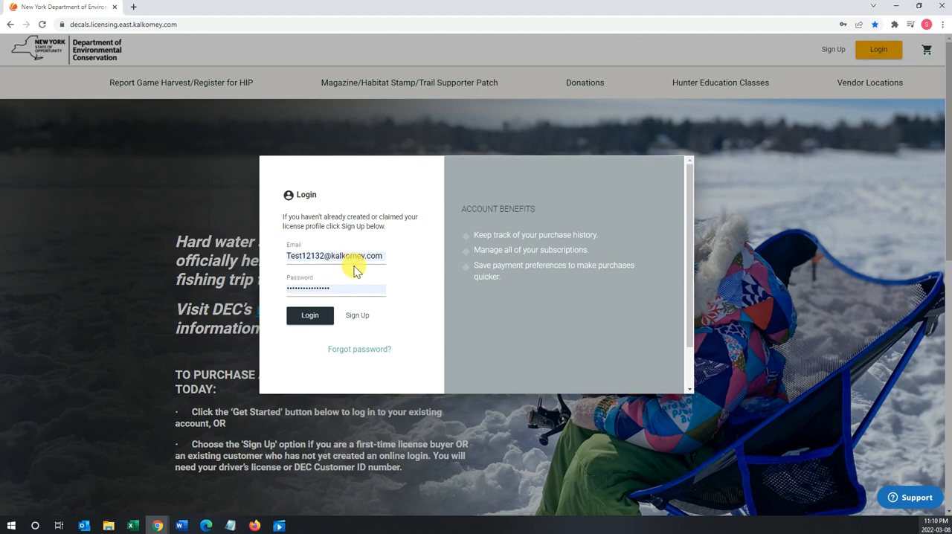
mouse_move(360, 270)
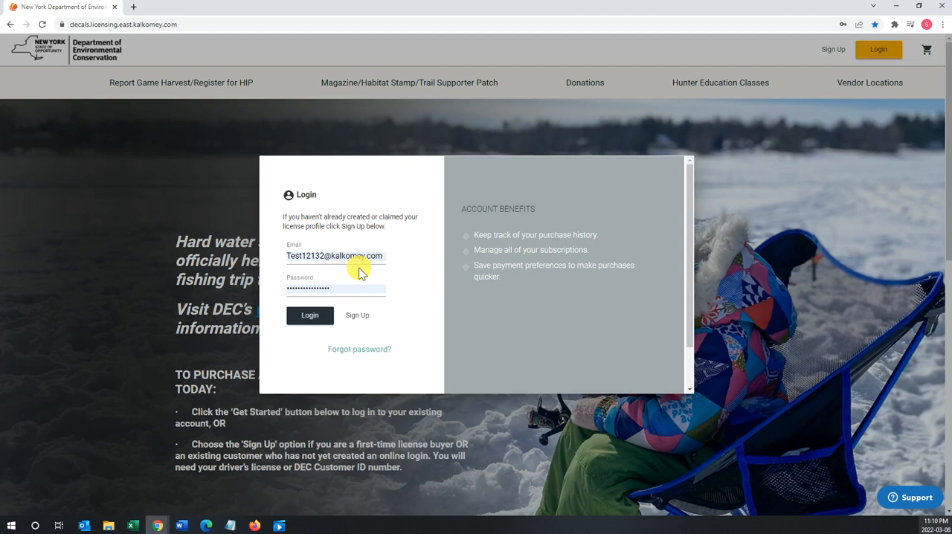
mouse_move(377, 194)
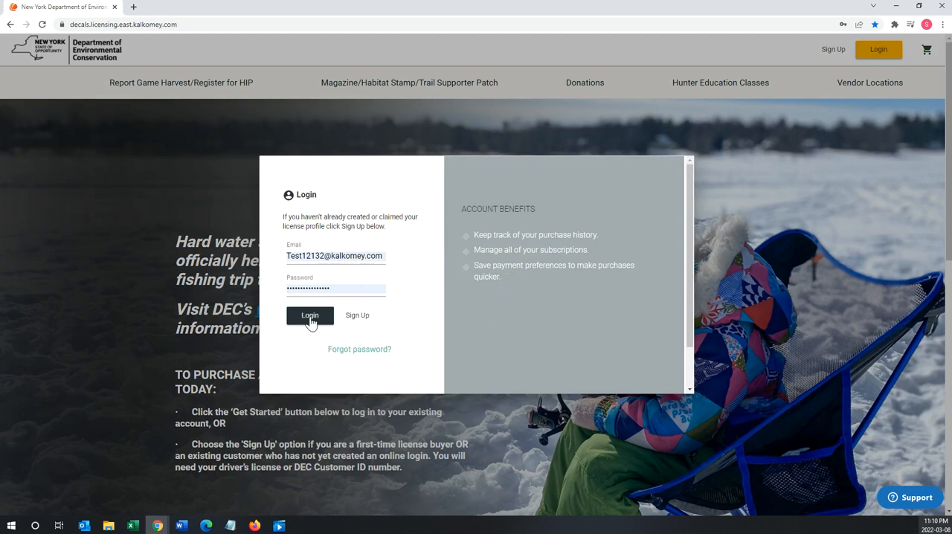
left_click(309, 315)
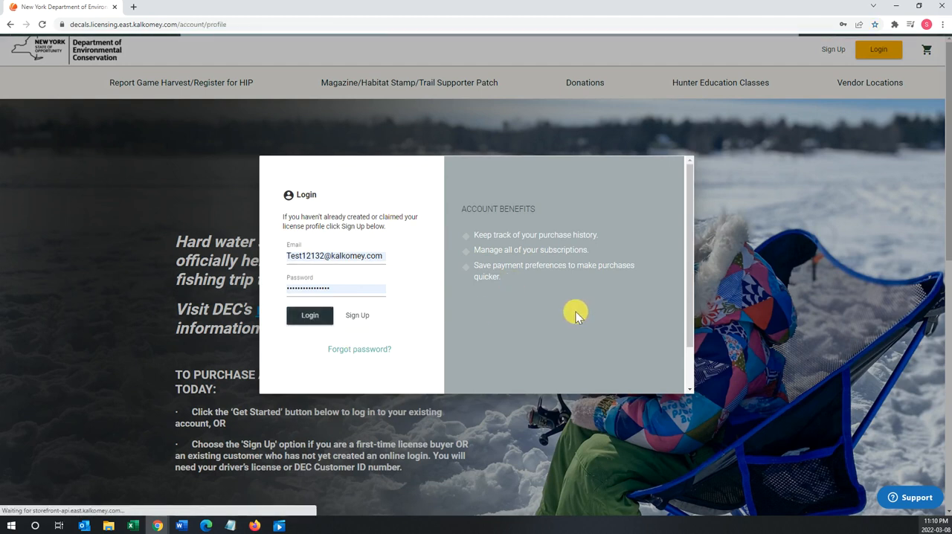
Let the login complete and land on the My Account profile with personal info and identifiers
left_click(309, 315)
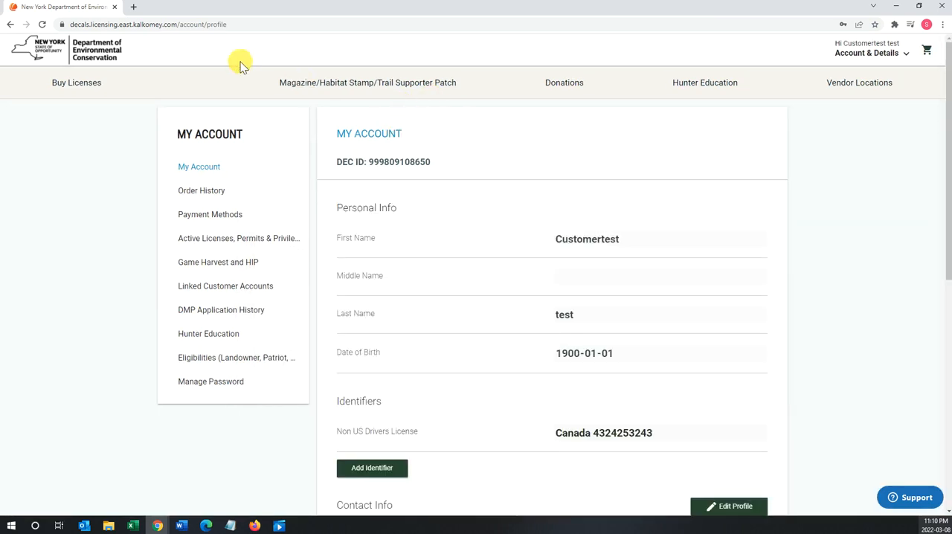
mouse_move(334, 119)
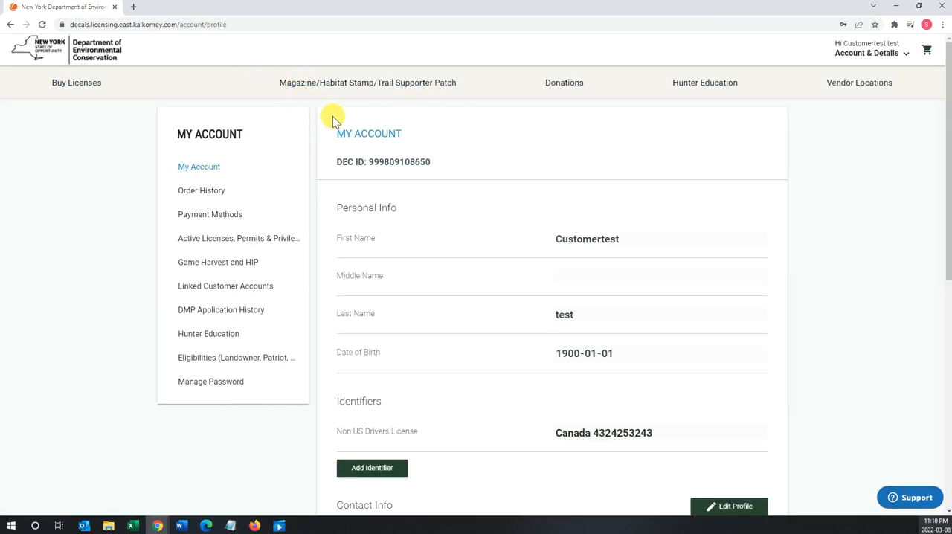
mouse_move(201, 191)
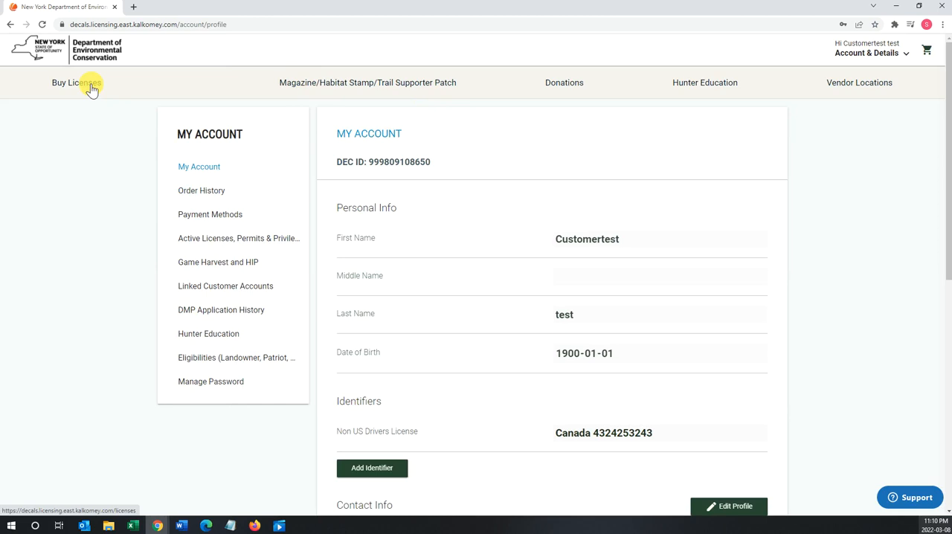
mouse_move(354, 207)
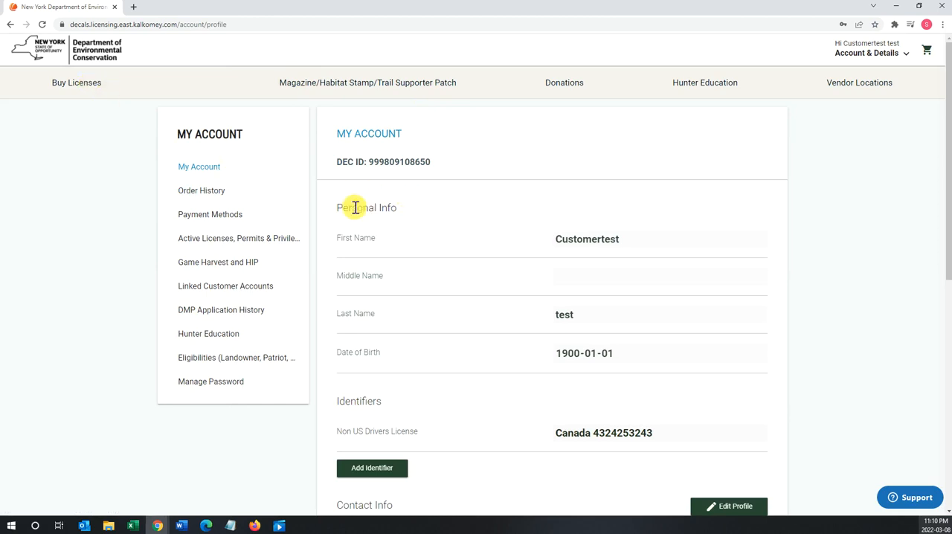